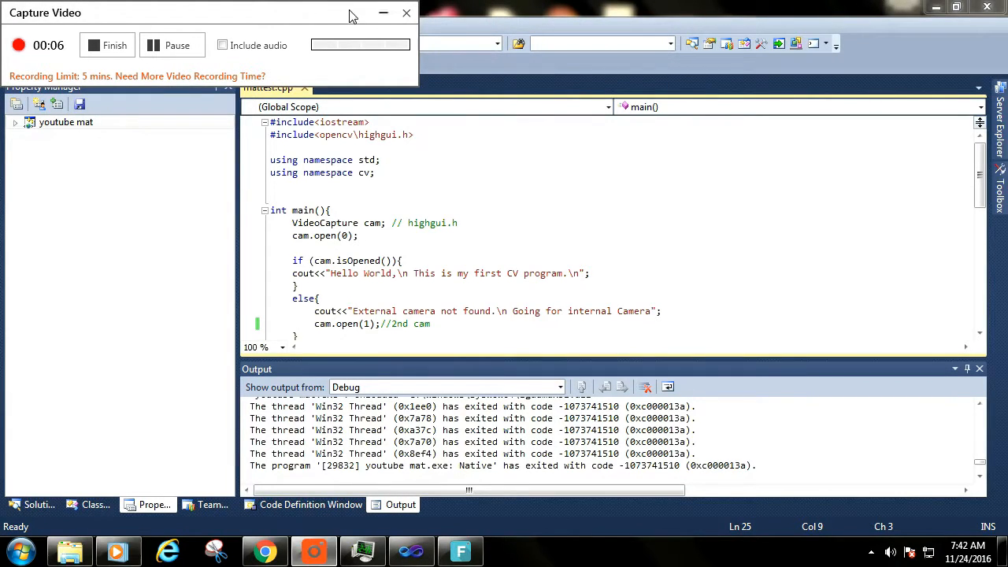
Insert an empty line right after int main(){ in mattest.cpp.
click(406, 13)
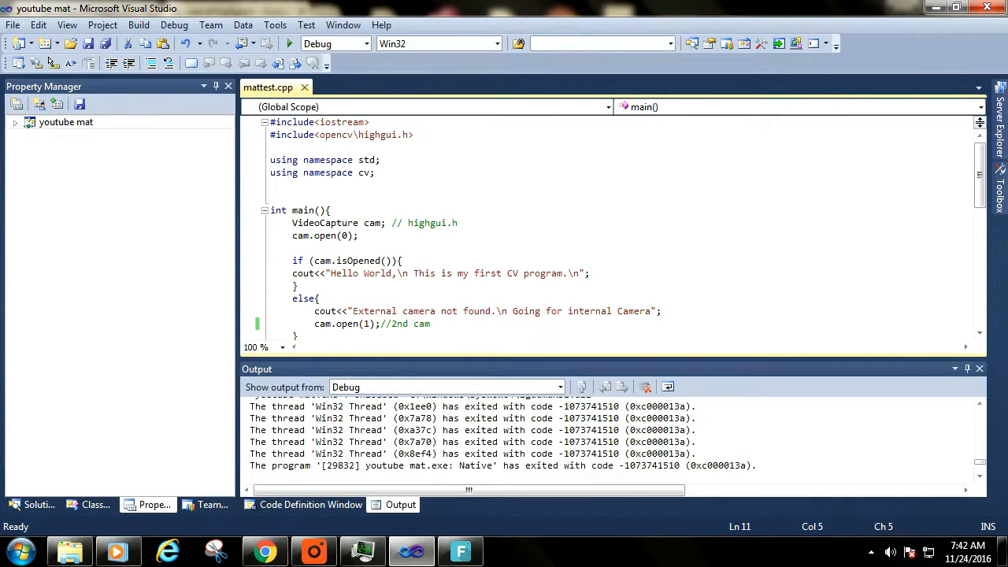
click(296, 248)
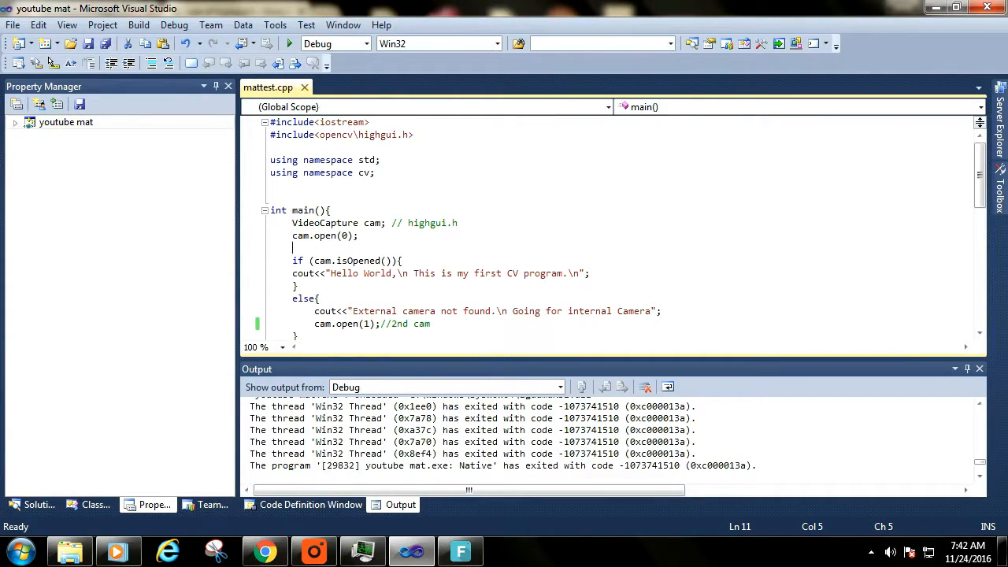
scroll(down, 3)
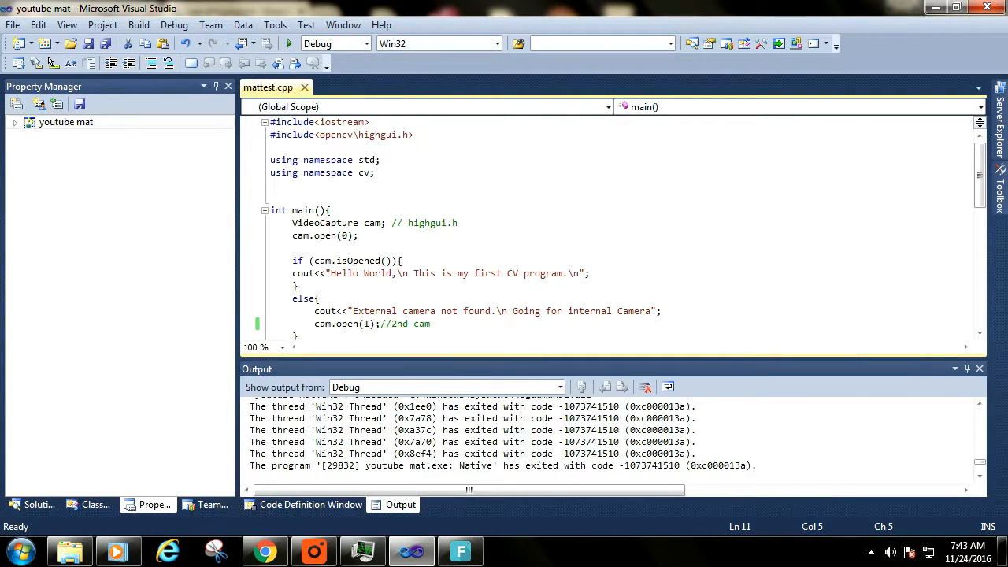
click(66, 122)
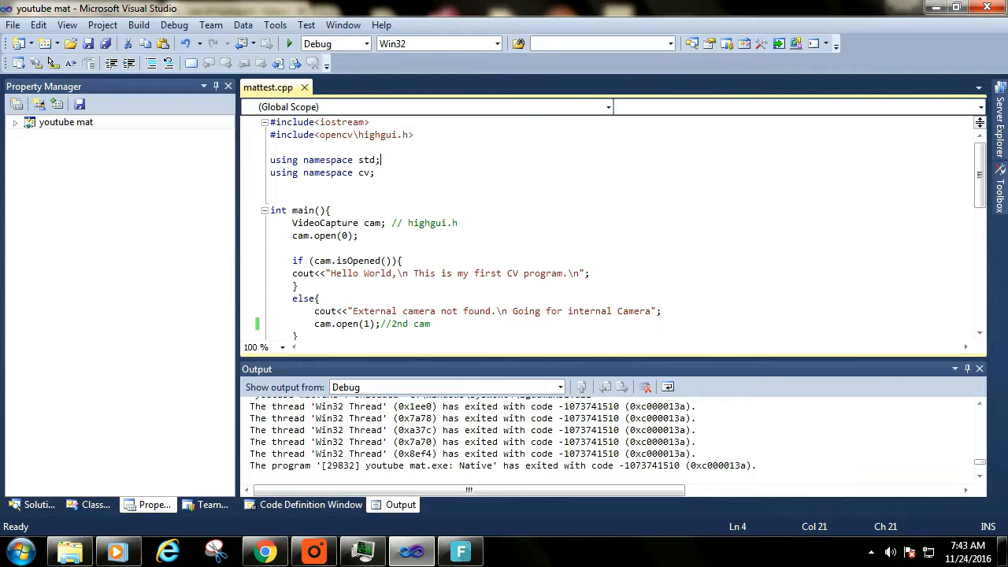
double_click(323, 160)
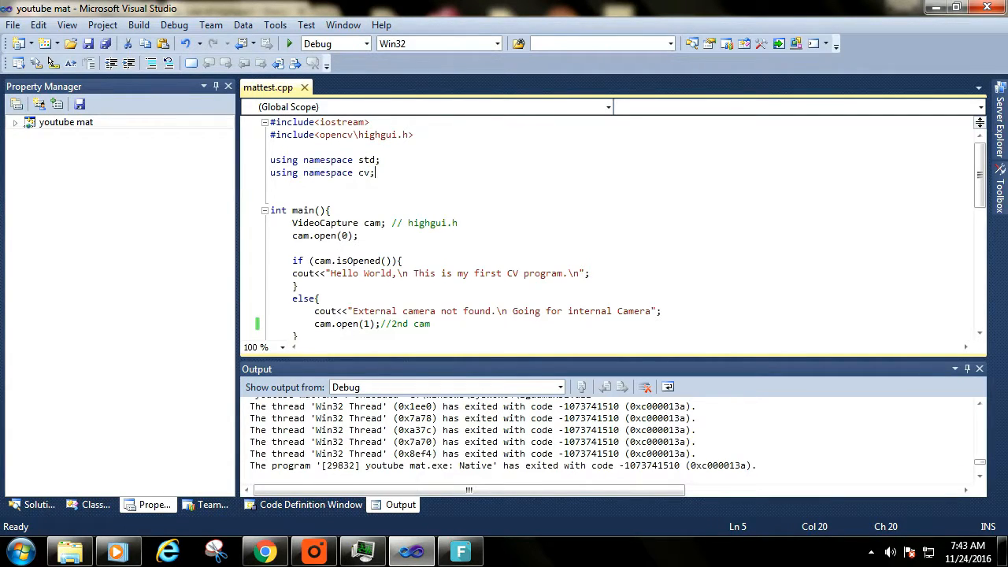
double_click(327, 172)
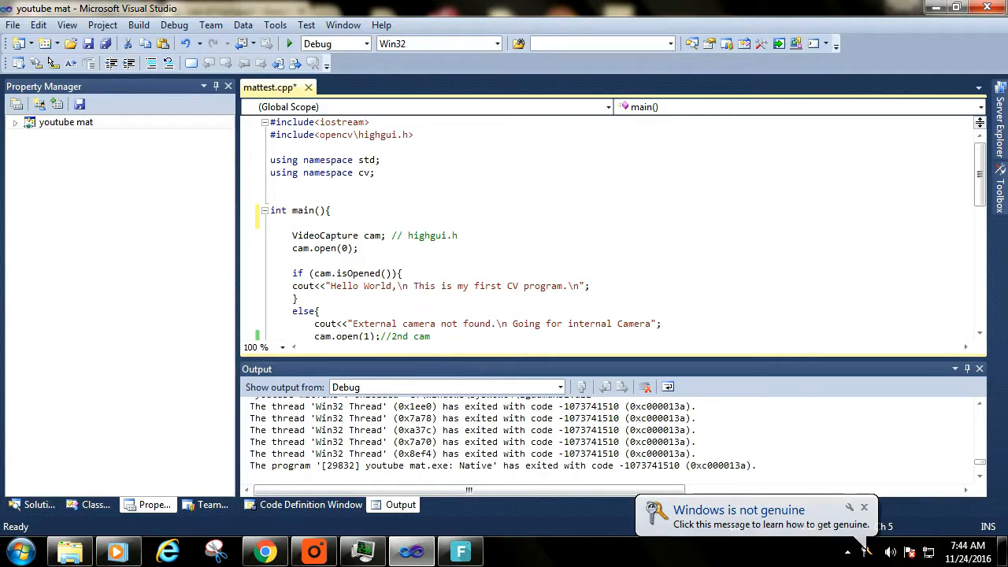
double_click(431, 235)
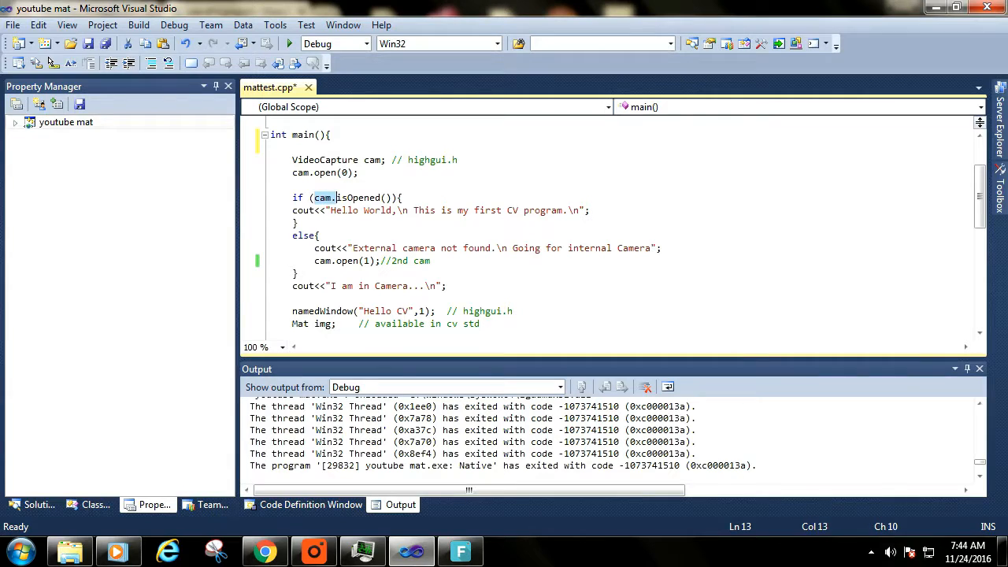
double_click(359, 197)
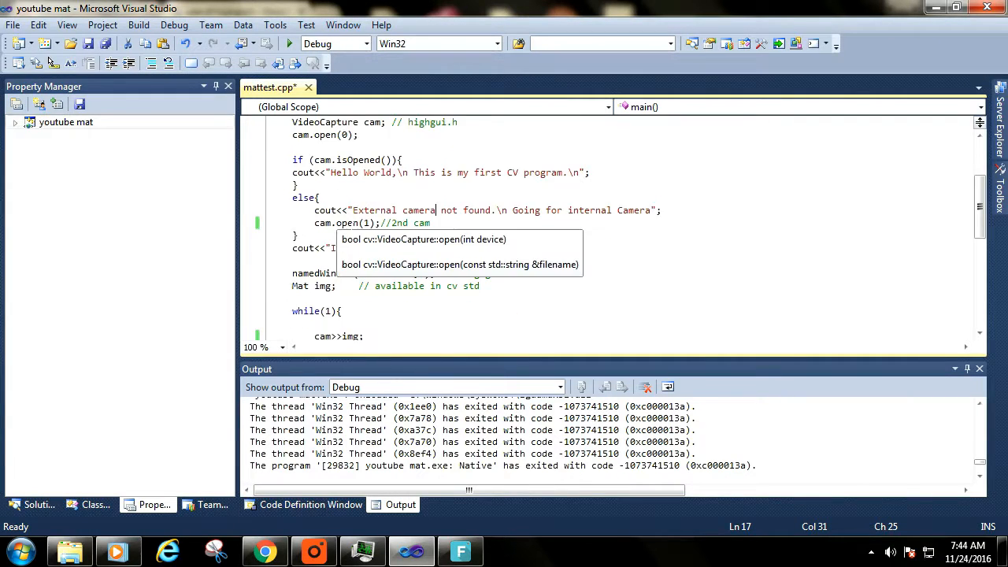
scroll(down, 3)
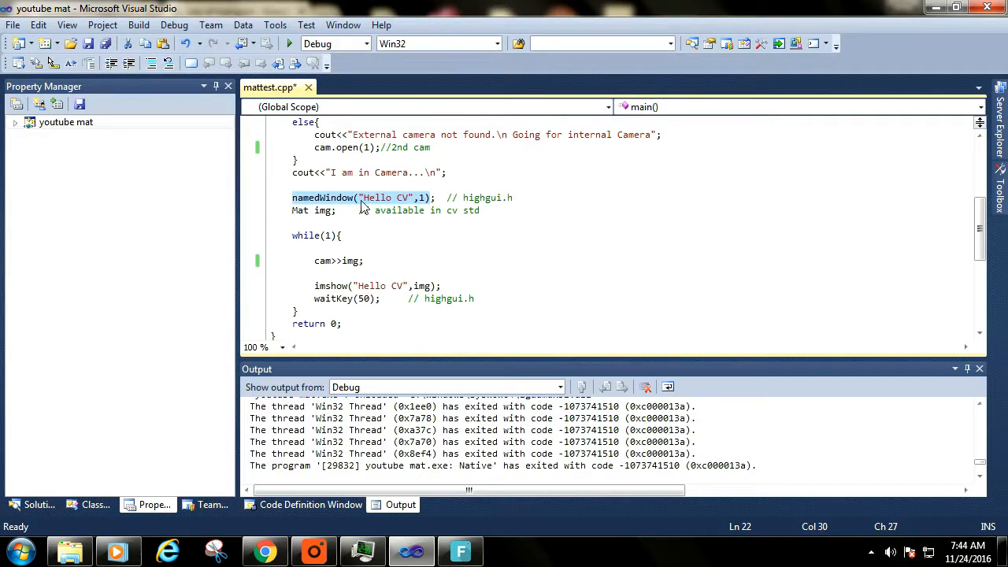
double_click(377, 198)
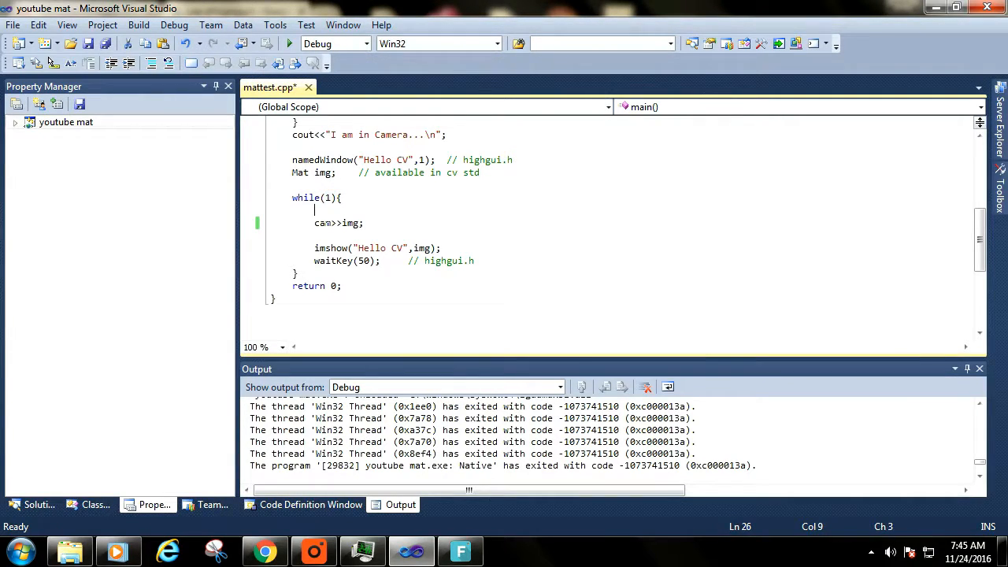
double_click(335, 223)
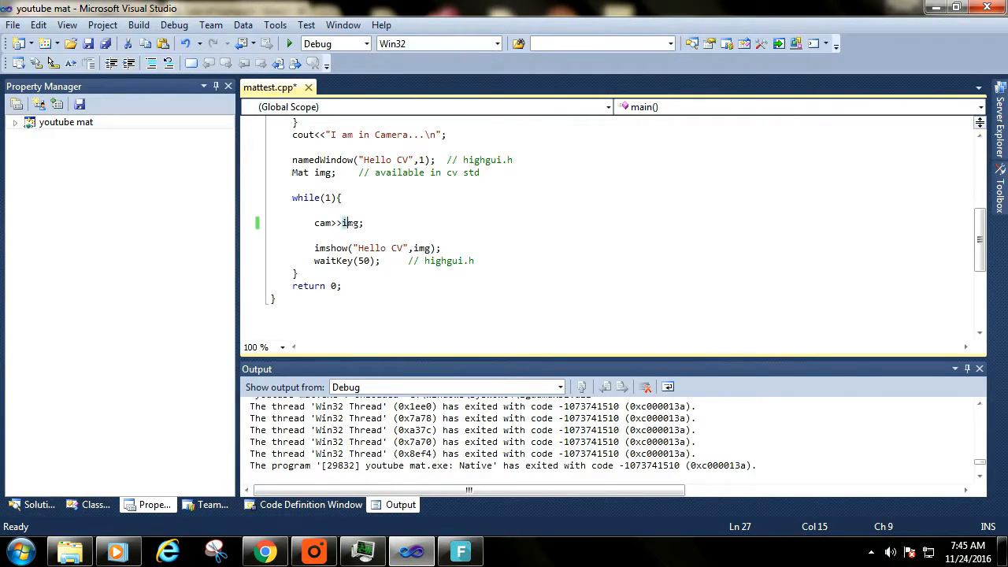
double_click(350, 223)
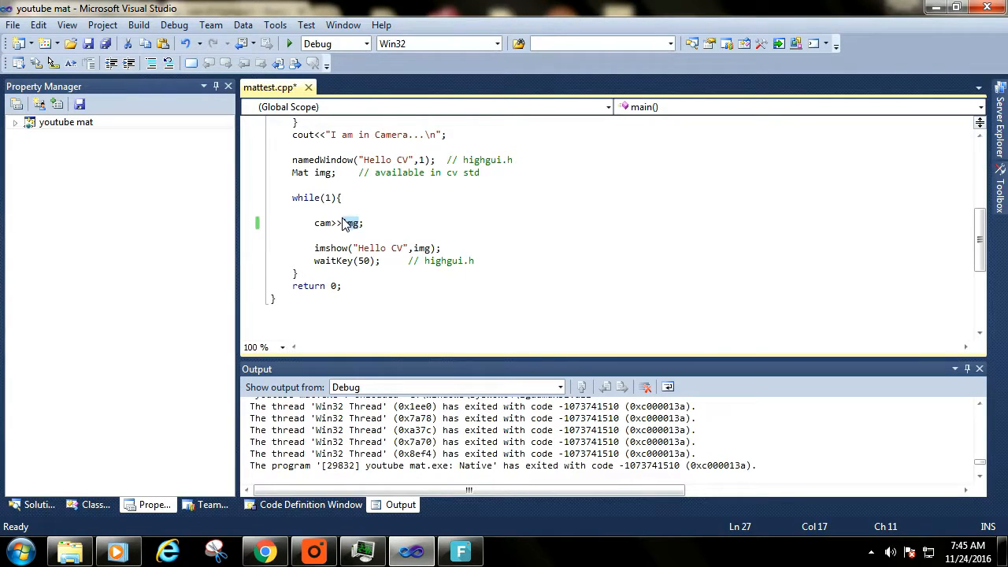
double_click(326, 210)
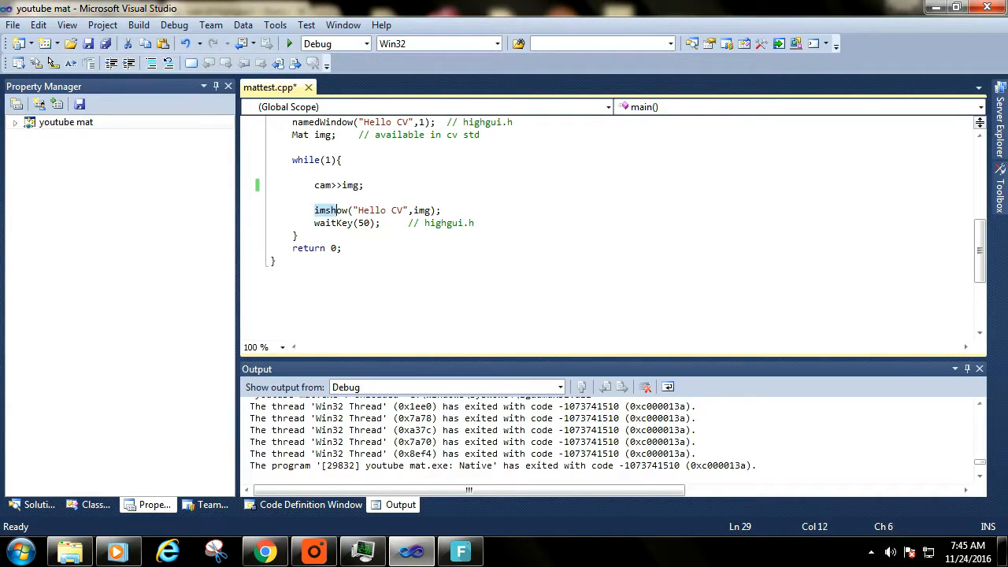
drag(314, 211, 439, 210)
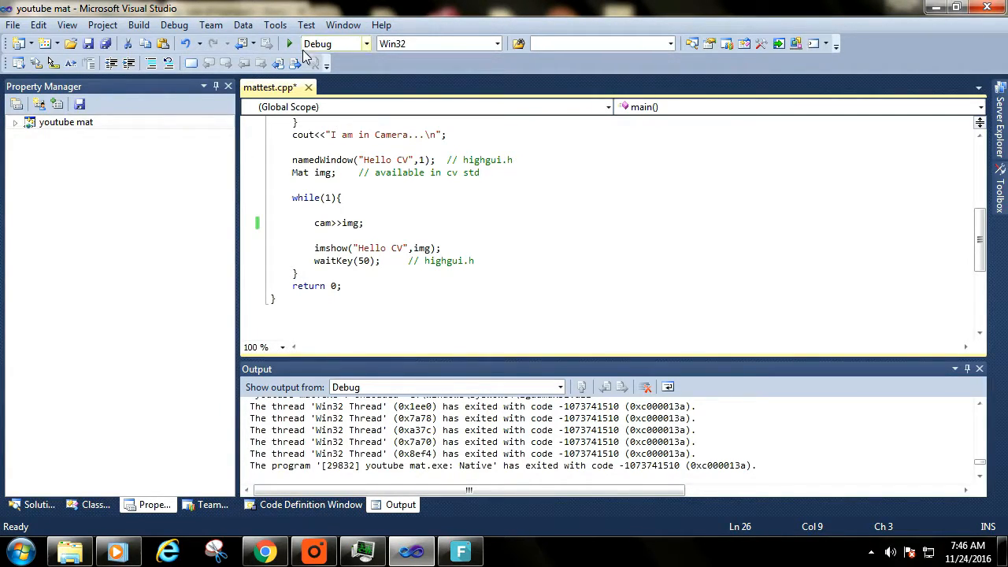
Rebuild the out-of-date youtube mat project and run it under the debugger.
click(290, 43)
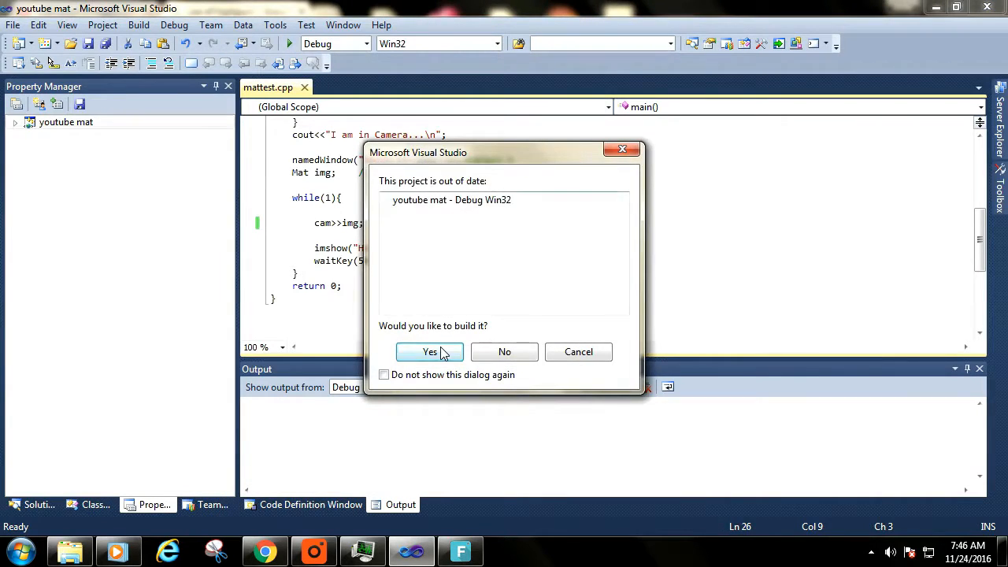
click(429, 351)
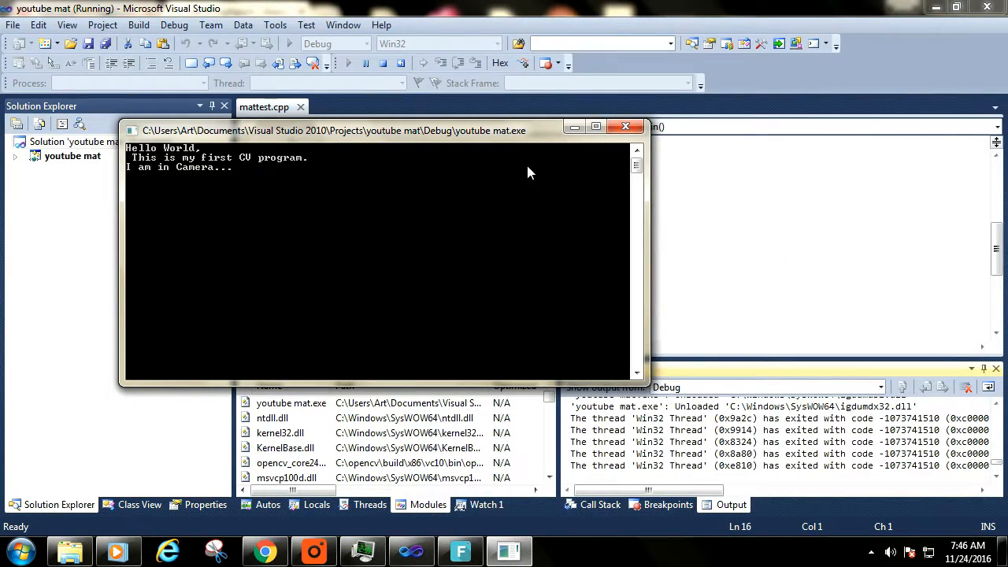
mouse_move(571, 272)
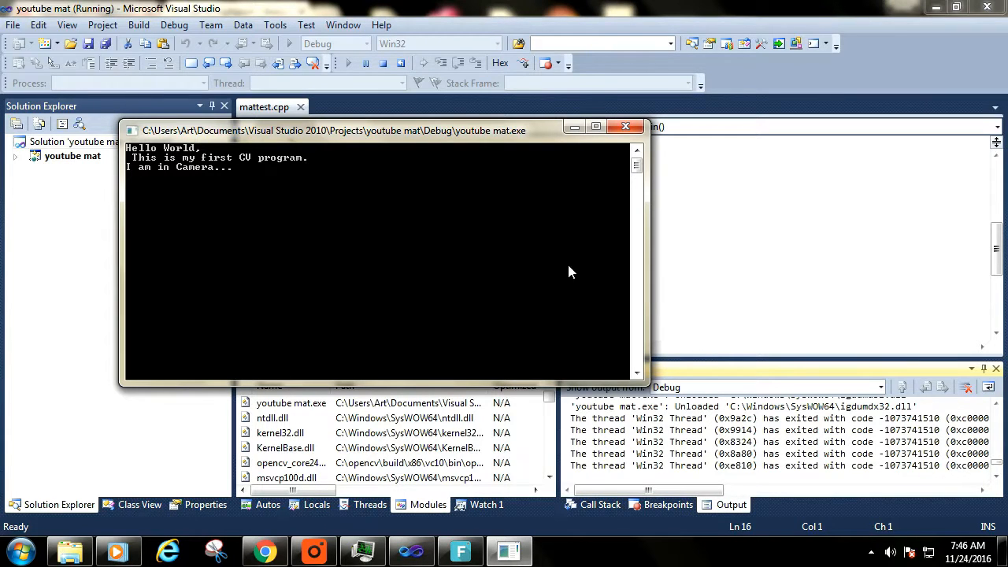